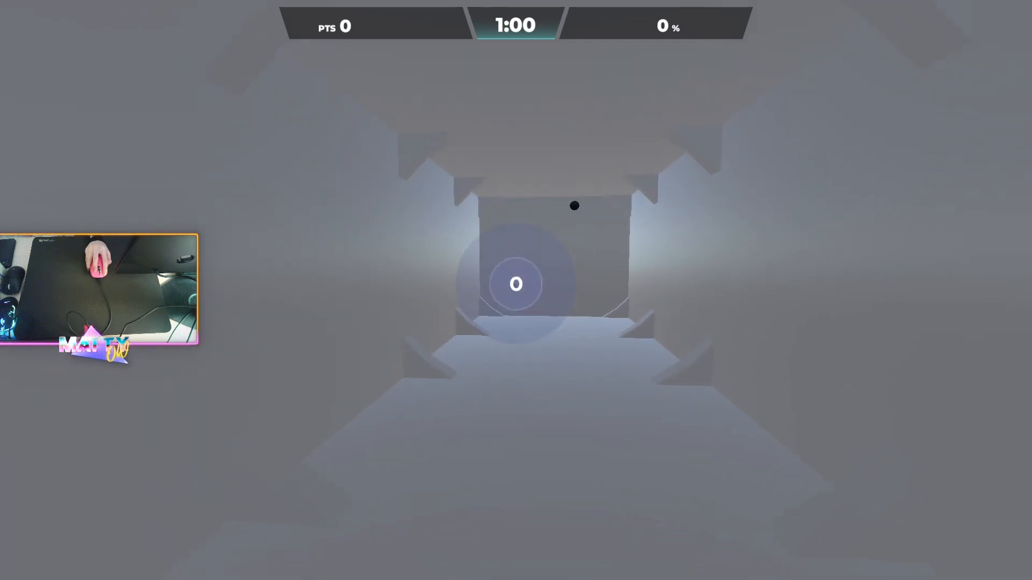
Shoot seven tiny corridor targets, building a 1,655 high score at 91.5% accuracy.
left_click(573, 205)
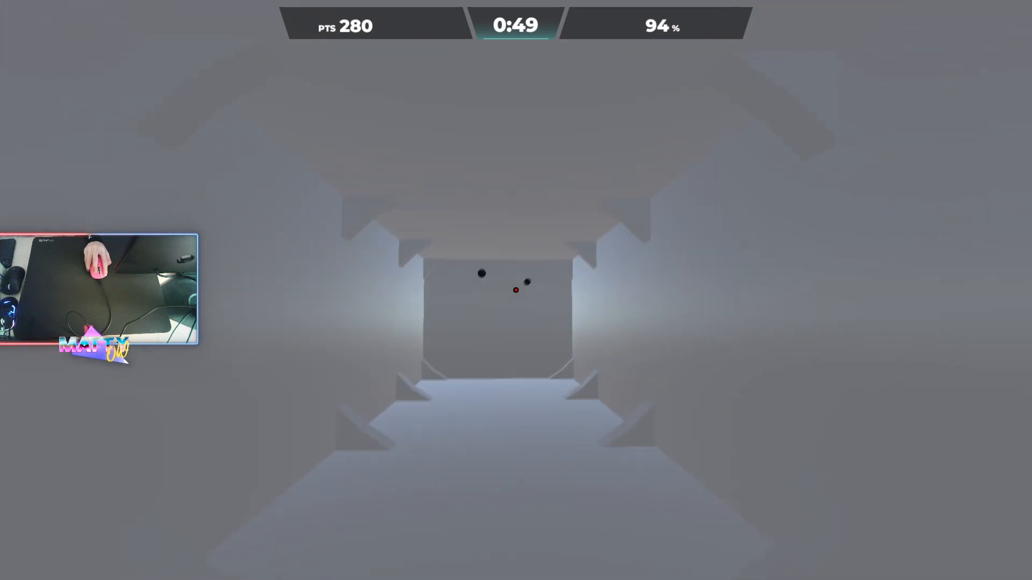
left_click(515, 290)
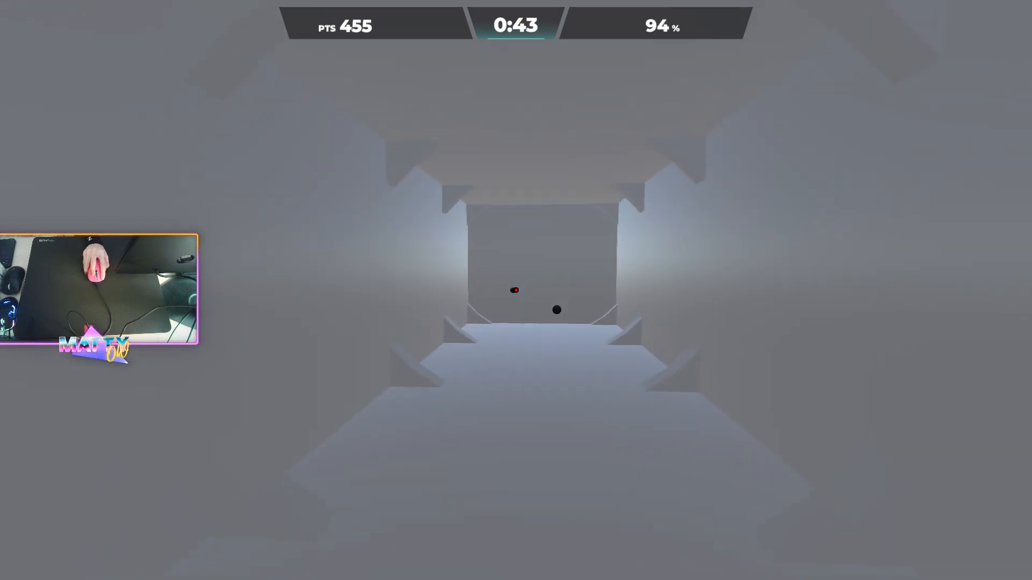
left_click(516, 290)
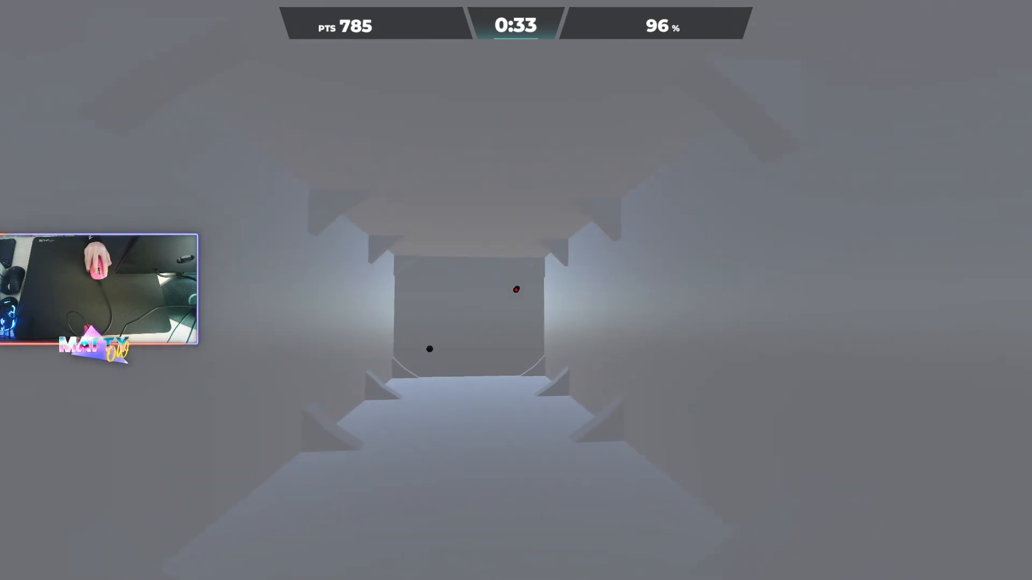
left_click(514, 289)
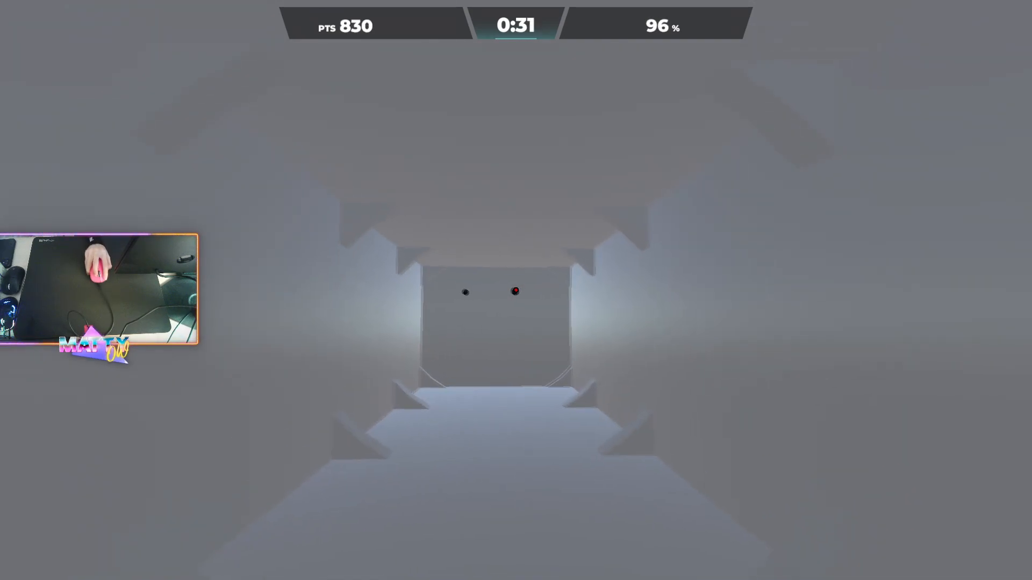
left_click(516, 291)
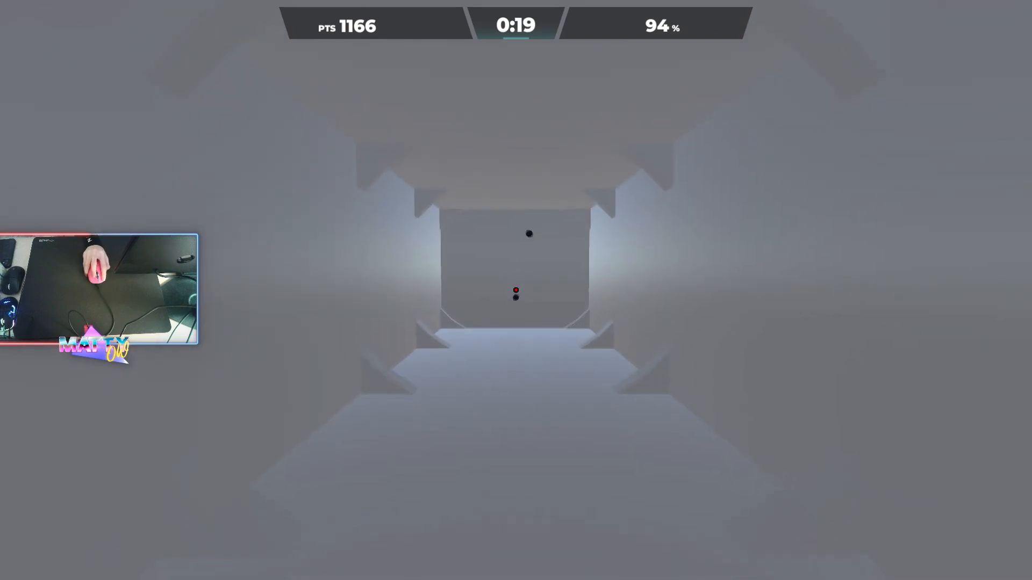
left_click(515, 290)
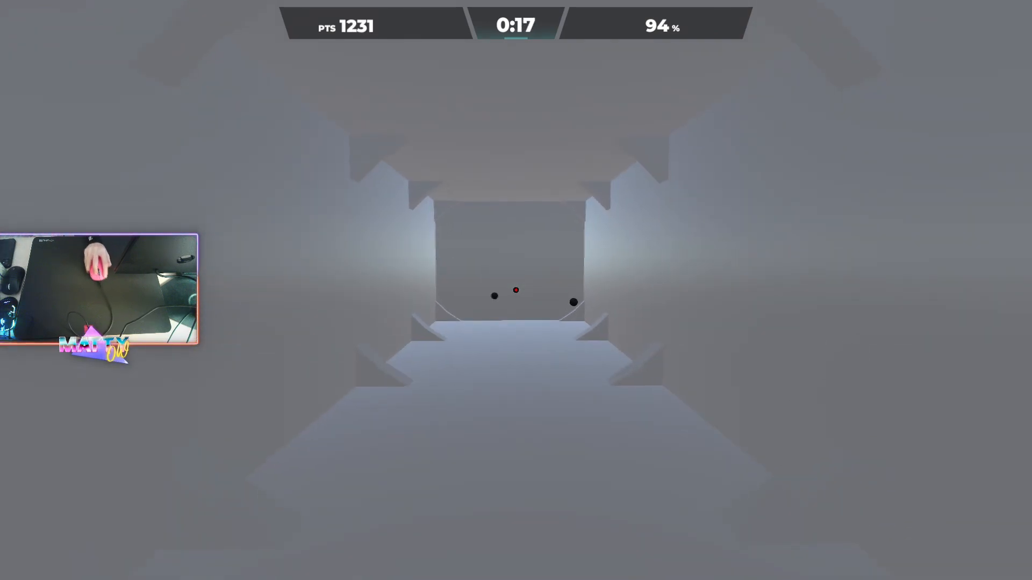
left_click(515, 290)
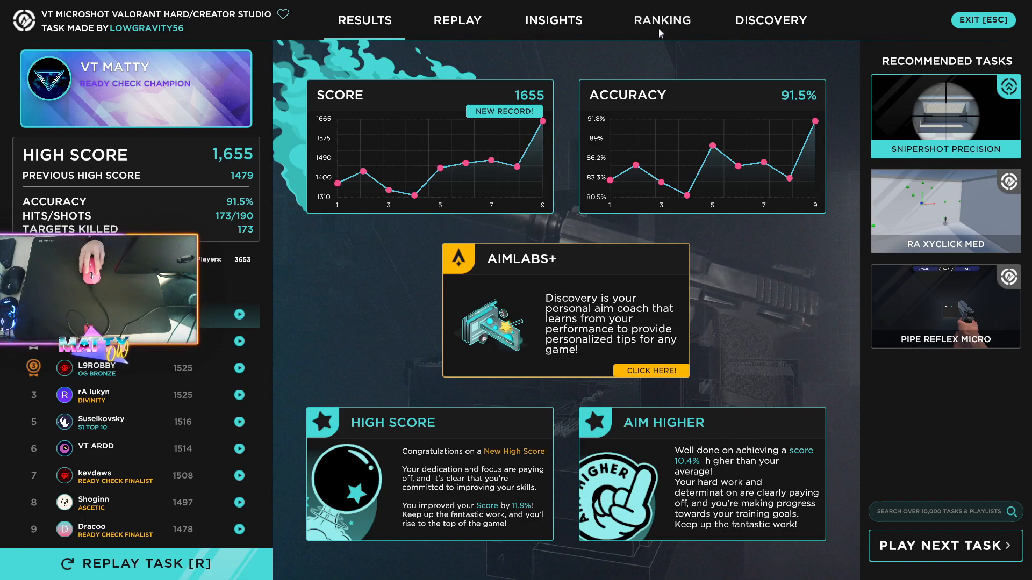
Open the RANKING leaderboard showing the 1,655 score in first place.
left_click(662, 20)
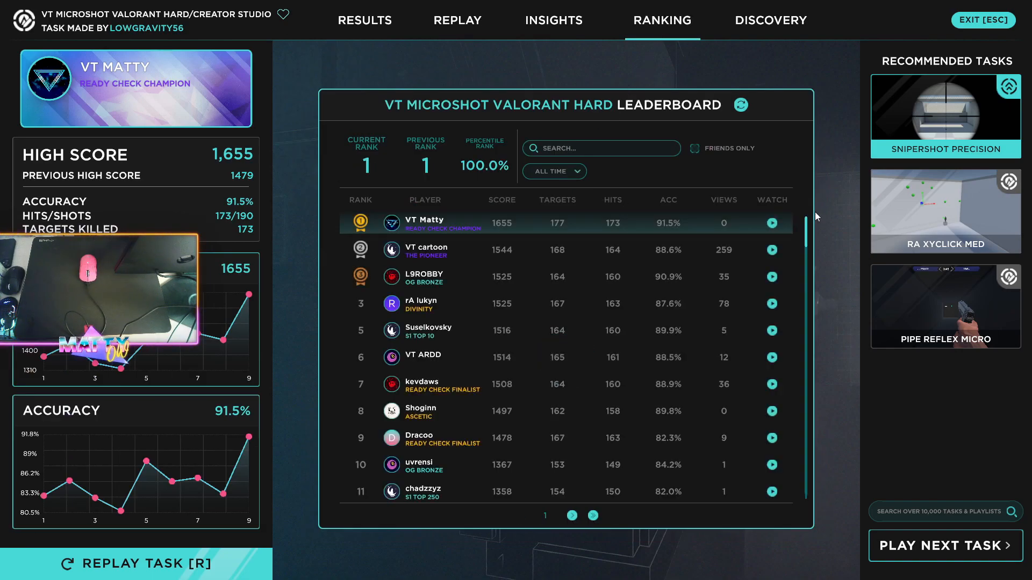